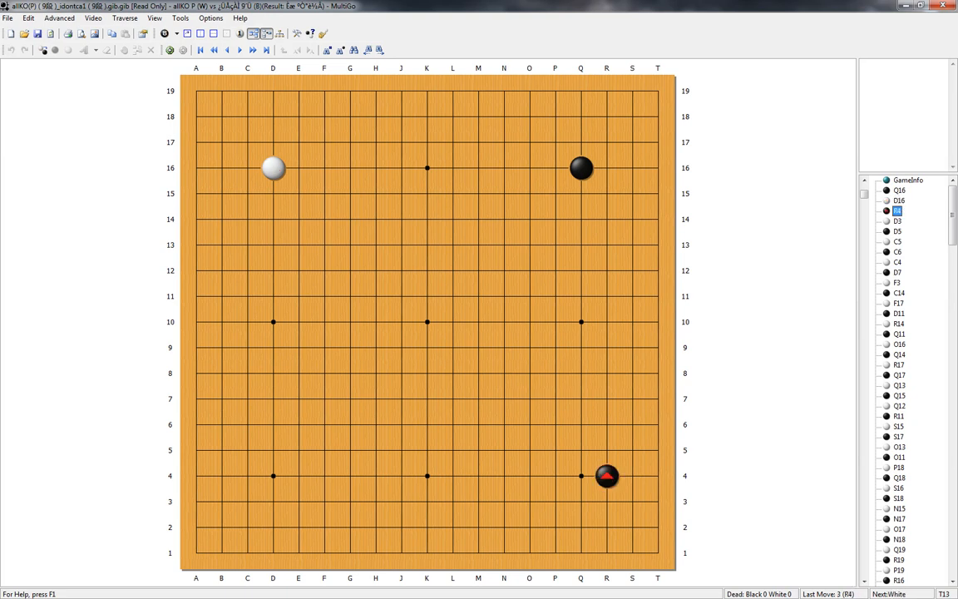
- Replay the game record forward to a nearly full late-game board position
left_click(273, 503)
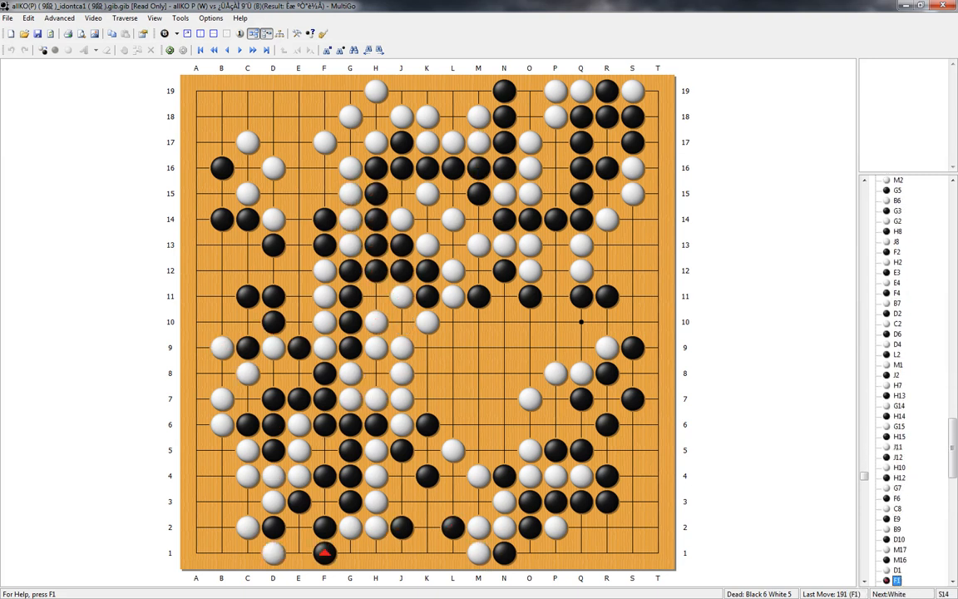
left_click(265, 33)
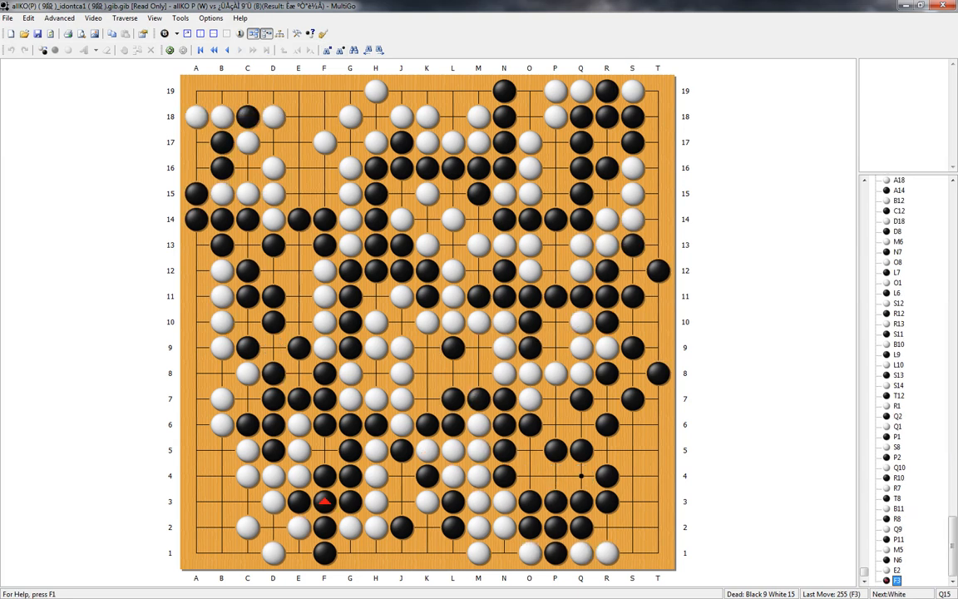